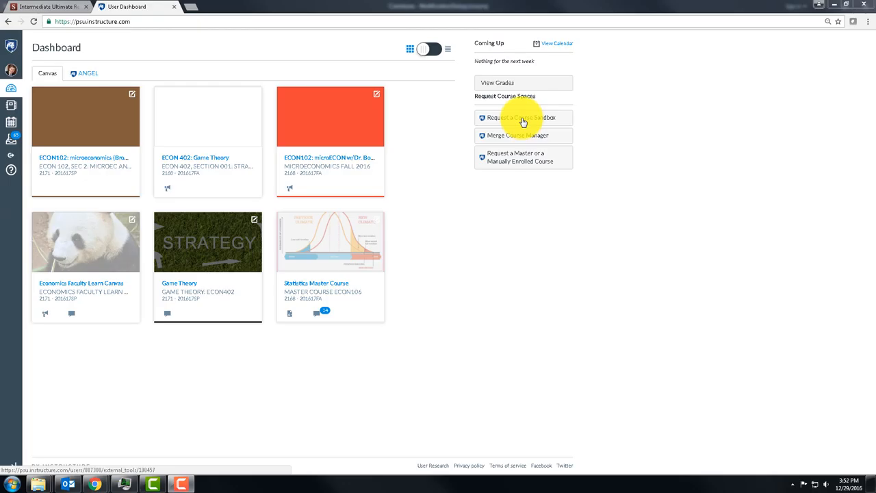
{"action": "mouse_move", "coordinate": [446, 358]}
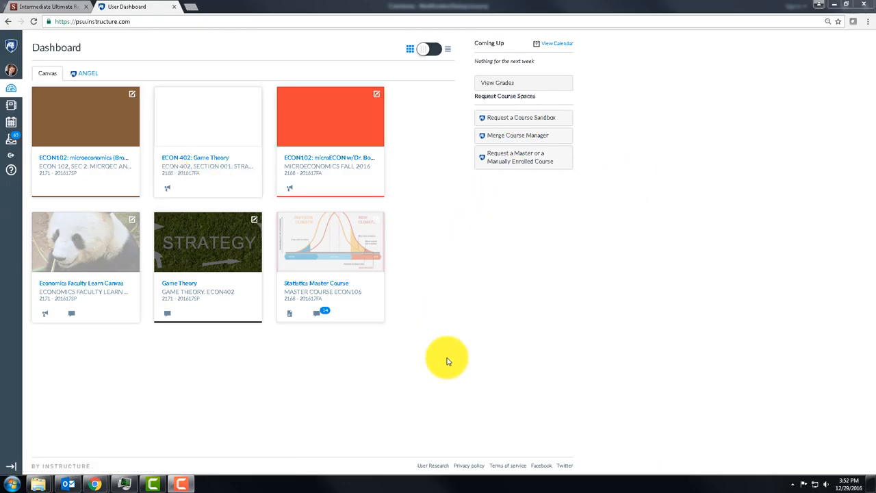
{"action": "mouse_move", "coordinate": [443, 335]}
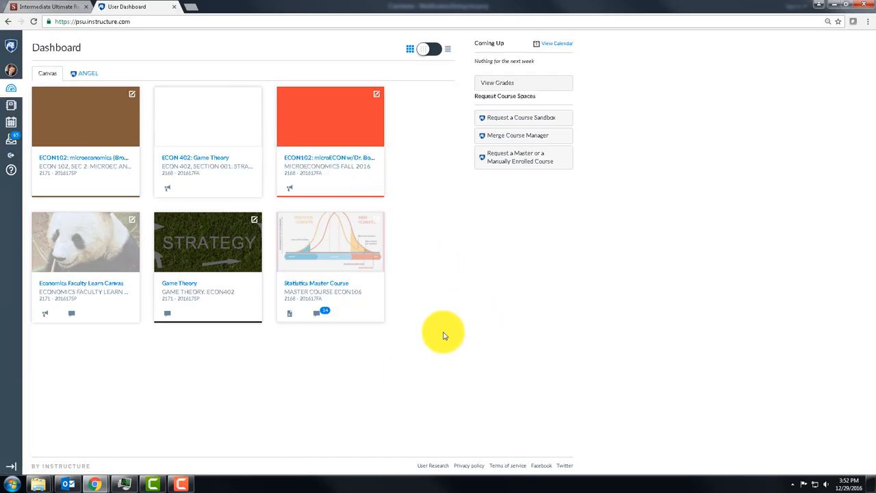
Search the page for 'sand', then show the All Courses list from the Courses menu.
{"action": "key", "text": "ctrl+f"}
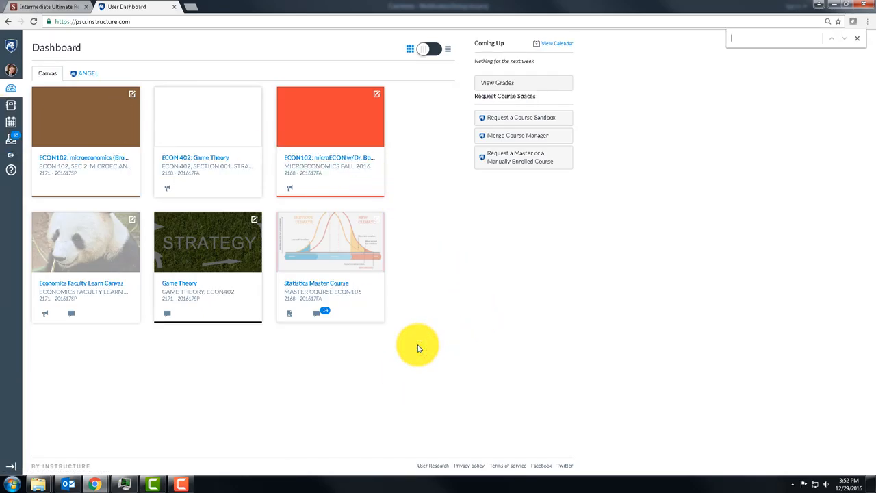
{"action": "type", "text": "sandbox"}
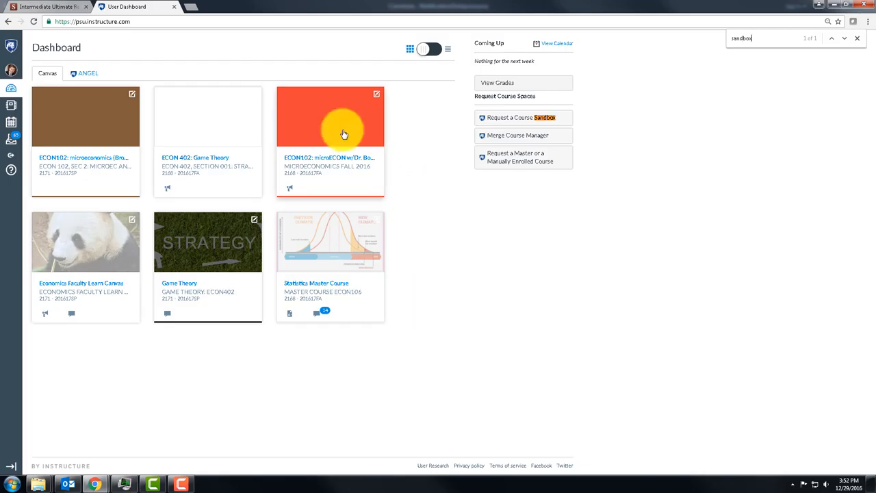
{"action": "mouse_move", "coordinate": [306, 129]}
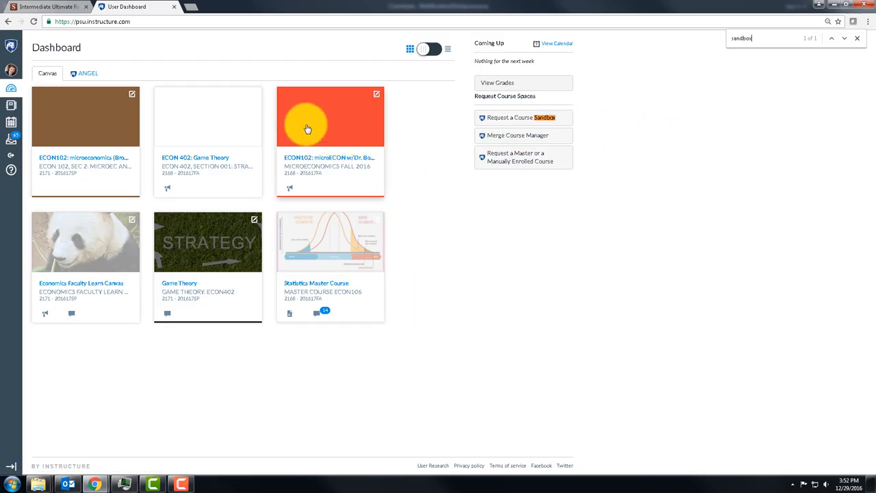
{"action": "mouse_move", "coordinate": [109, 169]}
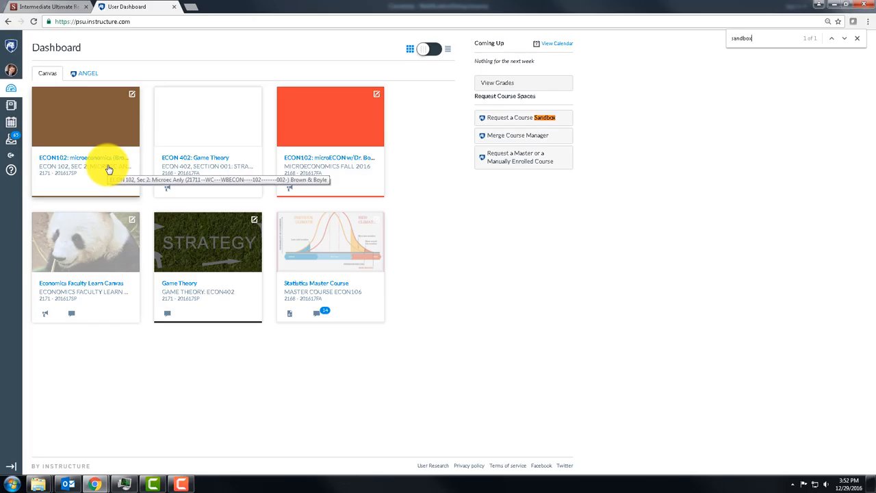
{"action": "mouse_move", "coordinate": [110, 147]}
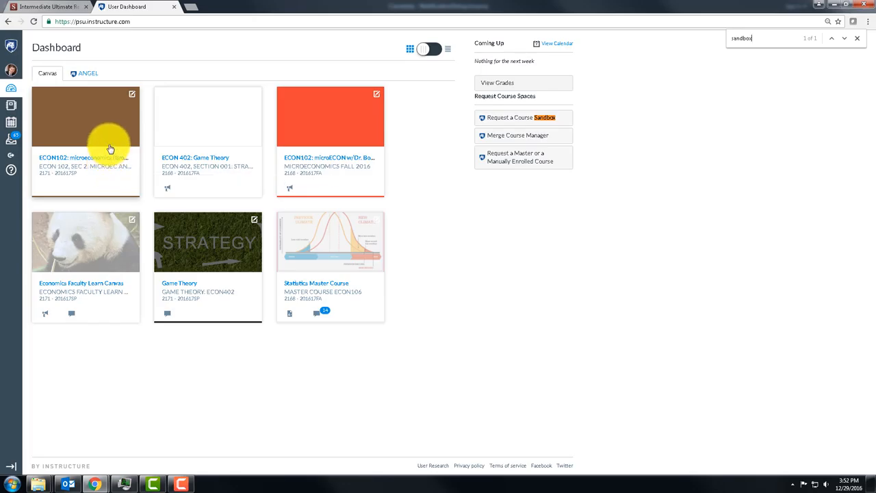
{"action": "mouse_move", "coordinate": [107, 171]}
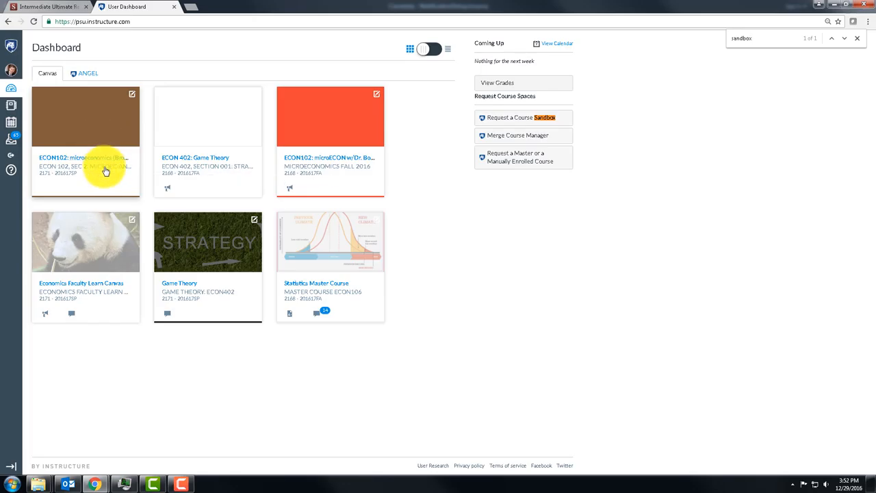
{"action": "mouse_move", "coordinate": [11, 107]}
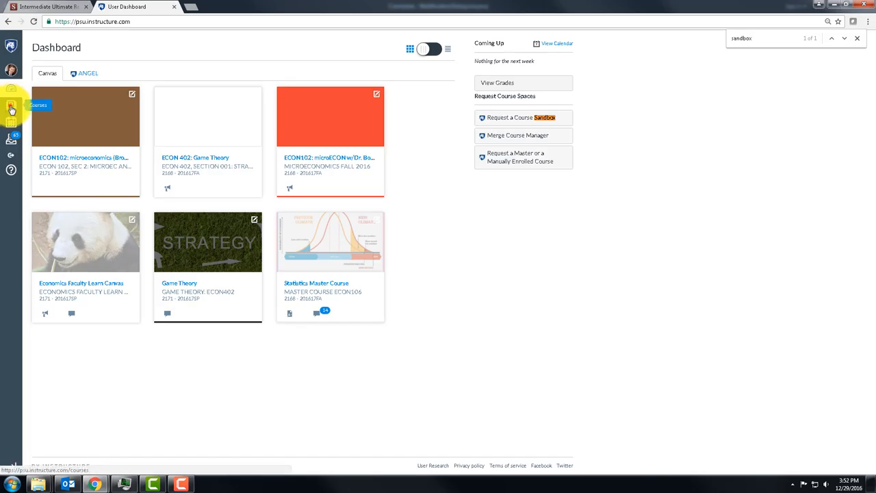
{"action": "left_click", "coordinate": [11, 107]}
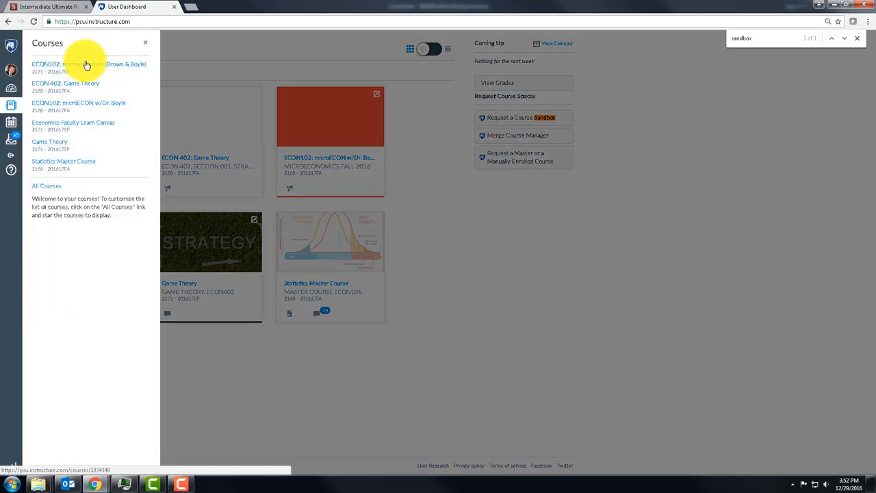
{"action": "mouse_move", "coordinate": [60, 78]}
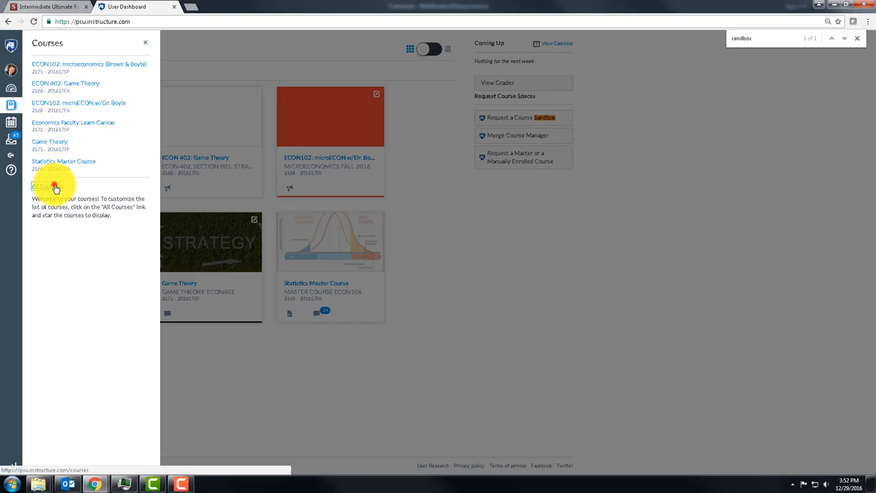
{"action": "left_click", "coordinate": [42, 186]}
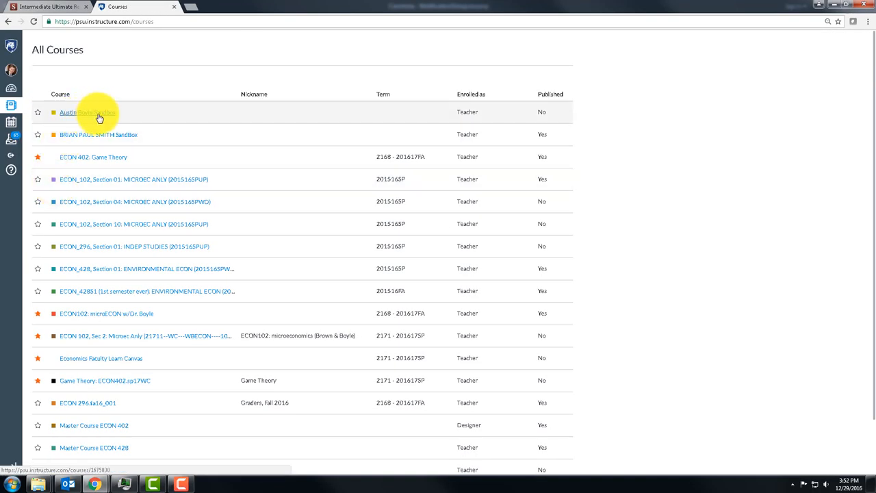
{"action": "mouse_move", "coordinate": [102, 107]}
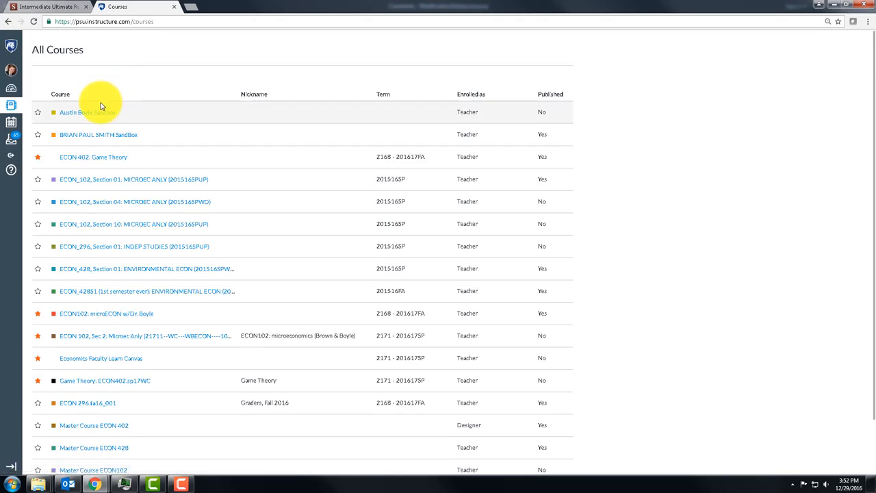
{"action": "mouse_move", "coordinate": [80, 112]}
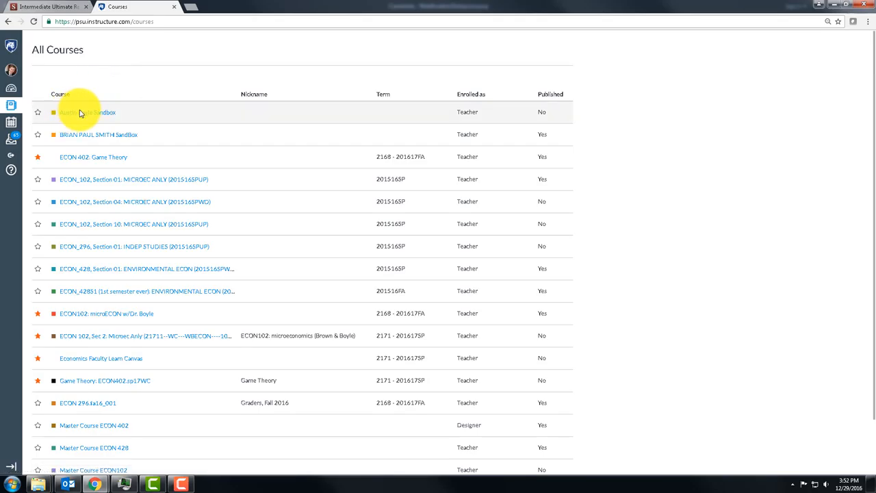
{"action": "mouse_move", "coordinate": [98, 452]}
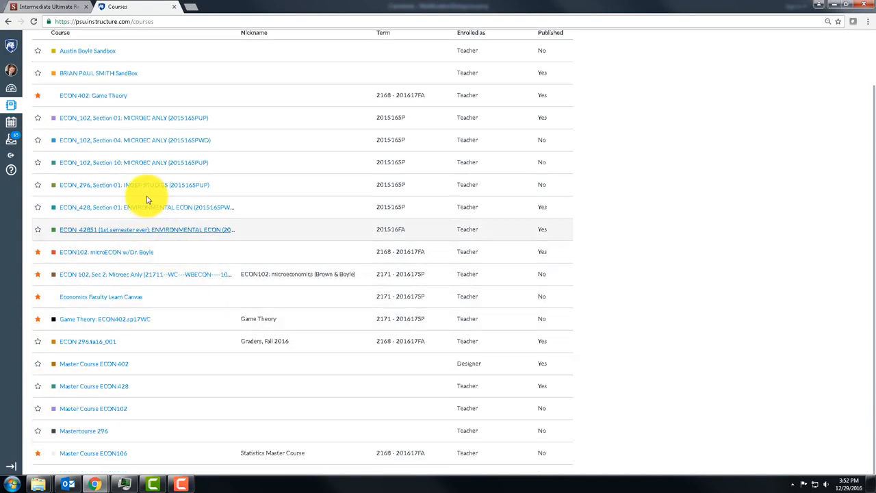
{"action": "scroll", "scroll_direction": "up", "scroll_amount": 3}
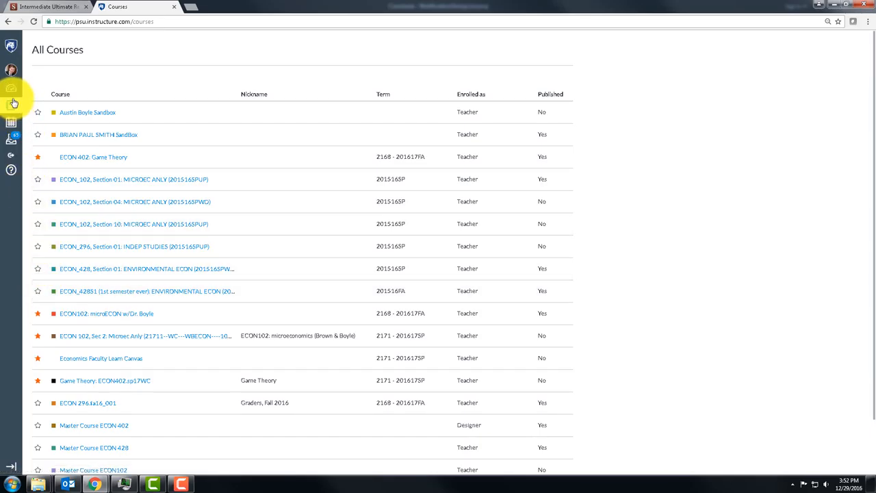
{"action": "left_click", "coordinate": [11, 89]}
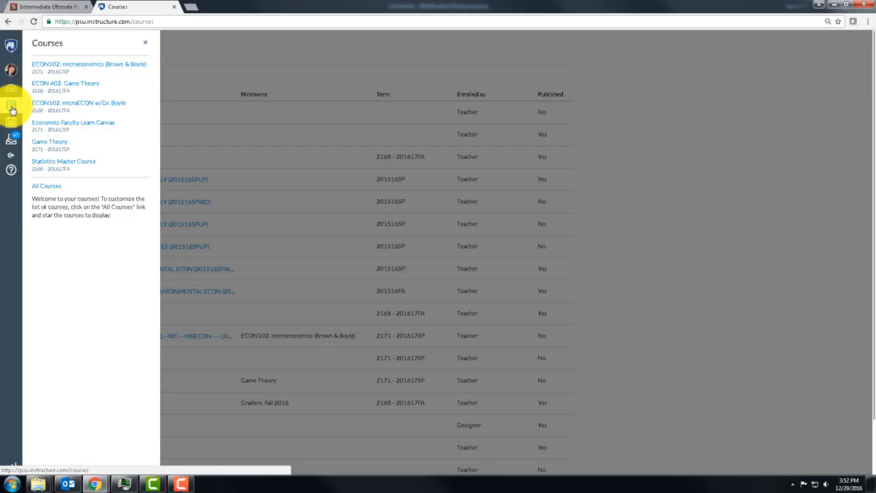
{"action": "left_click", "coordinate": [47, 186]}
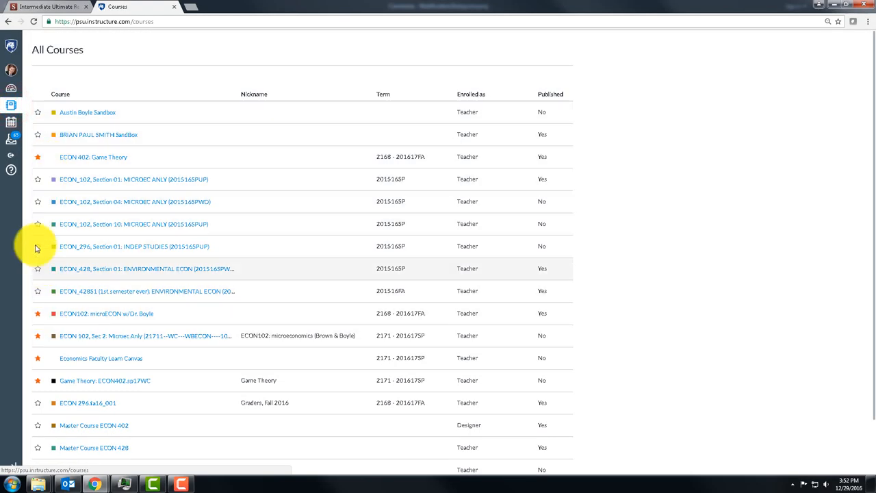